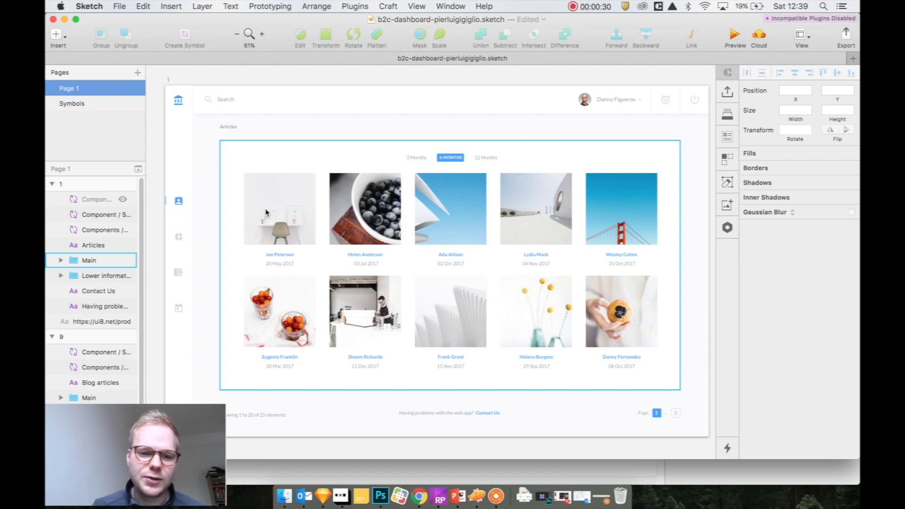
Select the Joe Peterson article card group inside the dashboard artboard and copy it.
left_click(279, 209)
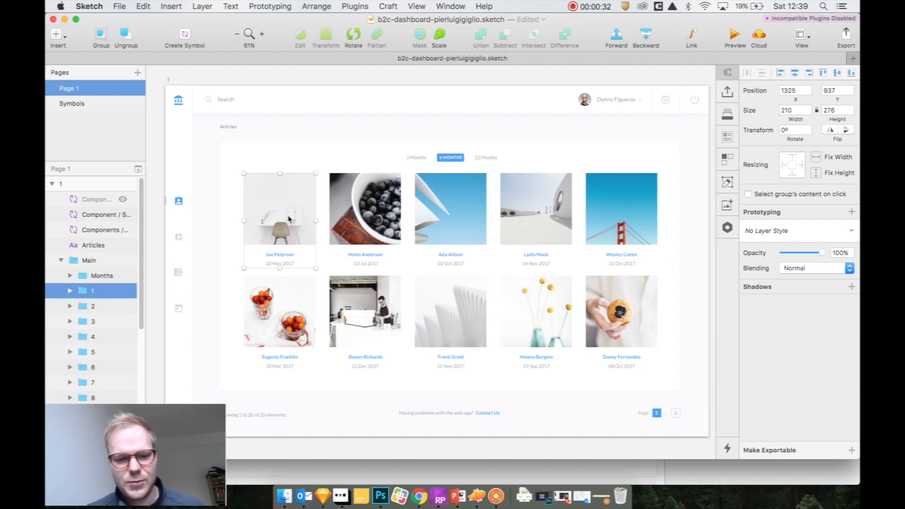
left_click(405, 239)
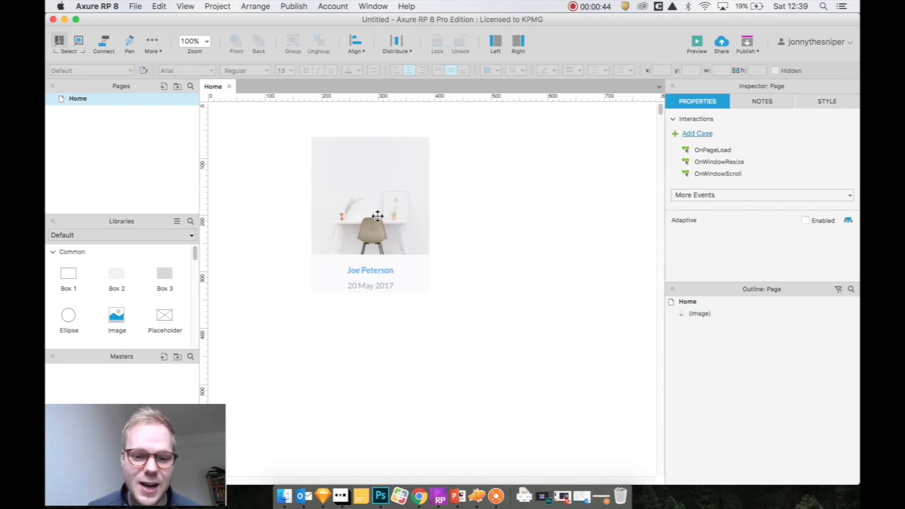
Inspect the pasted card as a flat Image widget, delete it and return to Sketch.
left_click(370, 196)
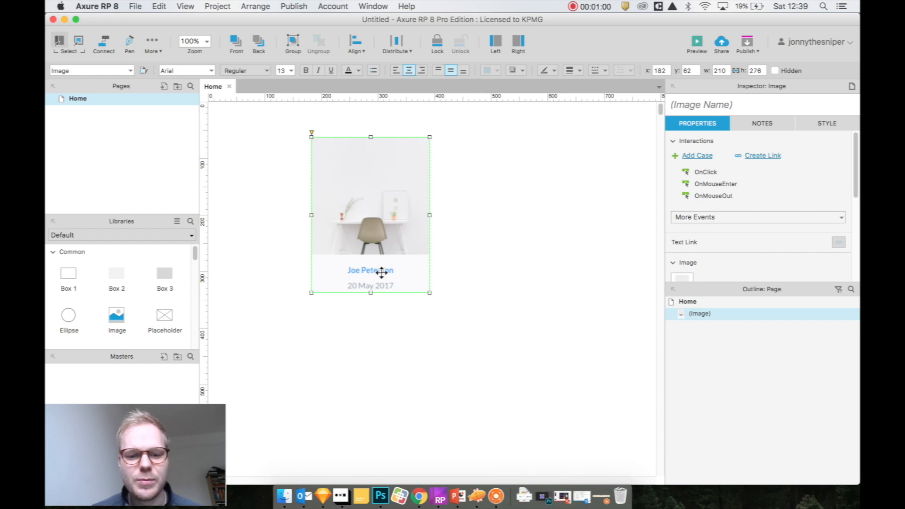
mouse_move(395, 264)
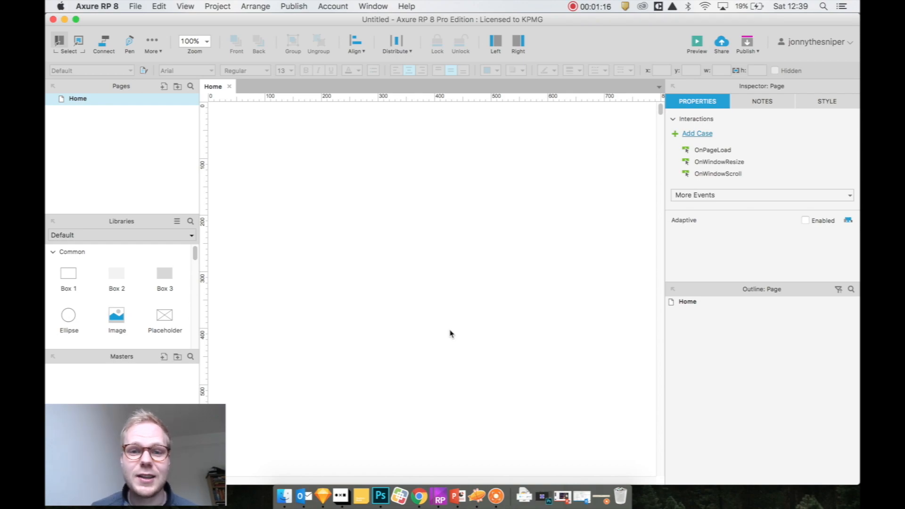
mouse_move(505, 364)
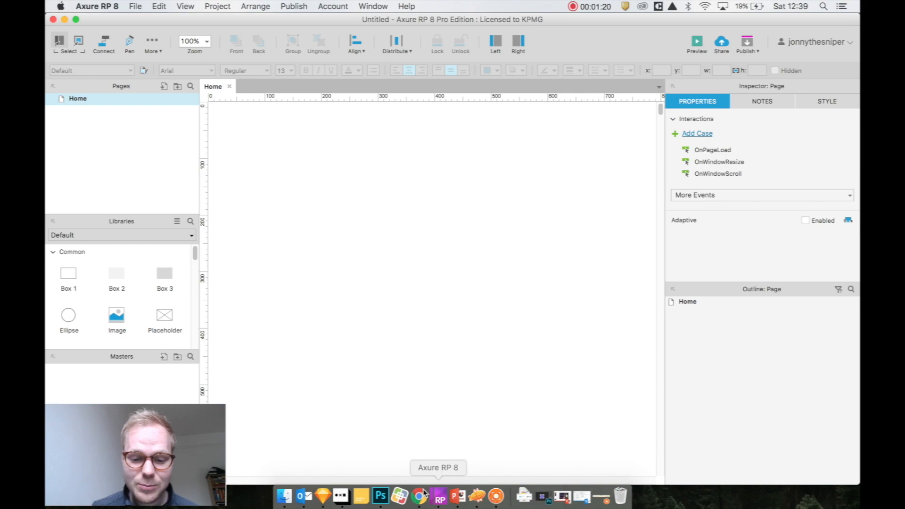
left_click(323, 496)
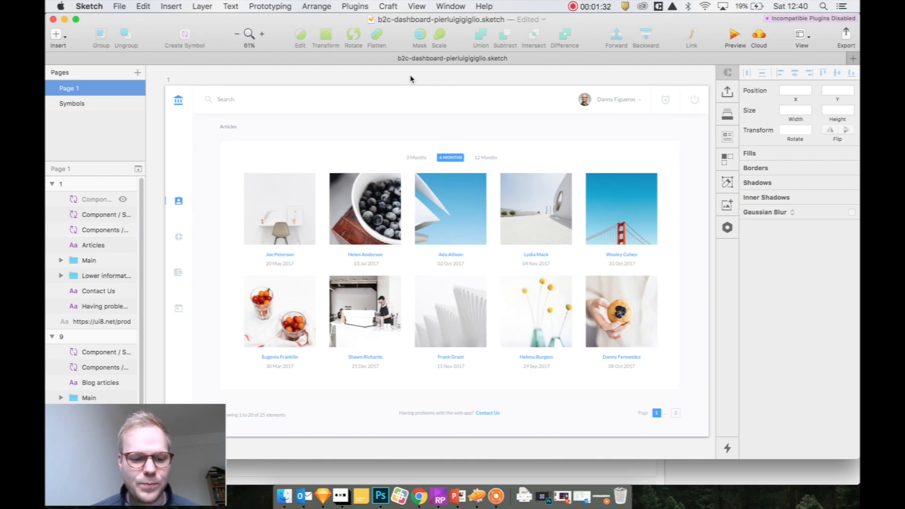
mouse_move(419, 79)
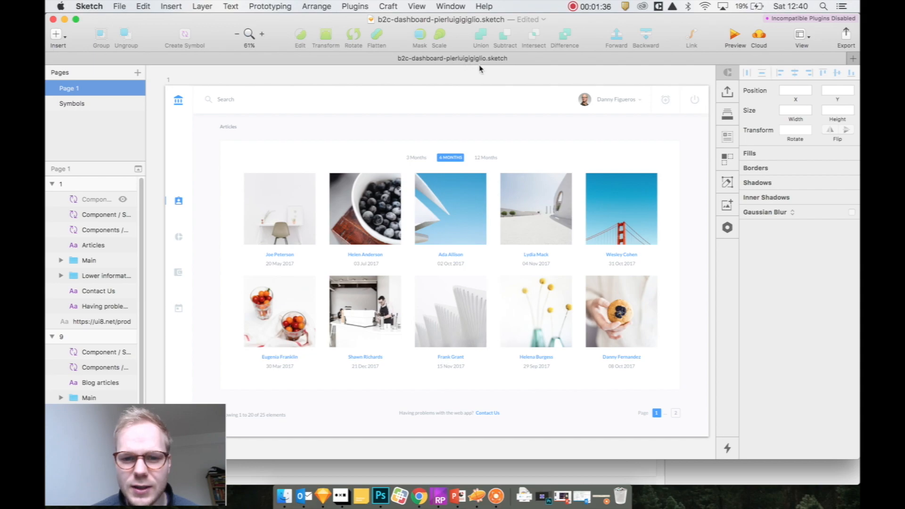
mouse_move(465, 79)
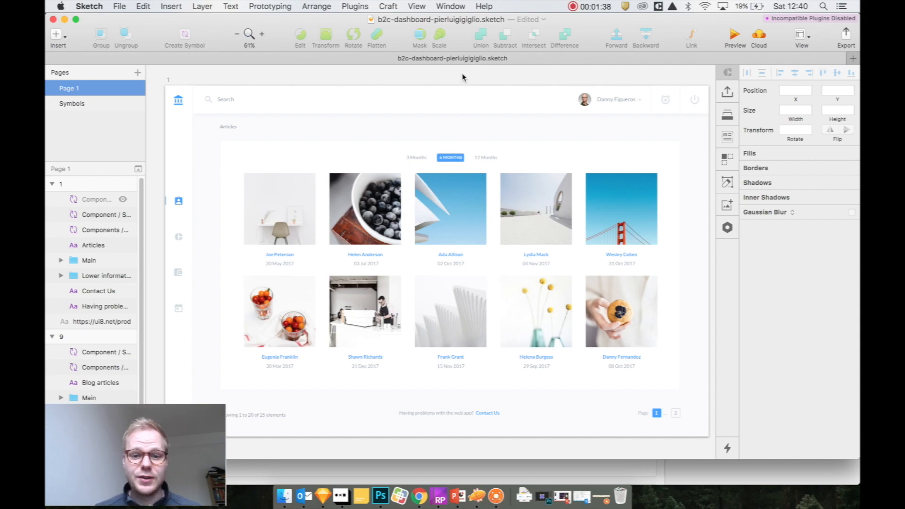
mouse_move(343, 65)
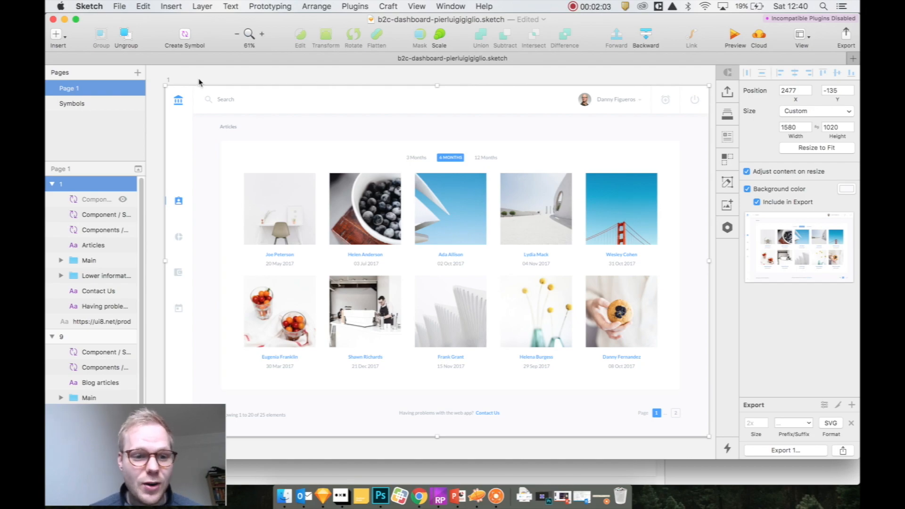
Select the whole 1580 × 1020 dashboard artboard and copy it via Plugins > Axure RP > Copy Selection.
left_click(355, 6)
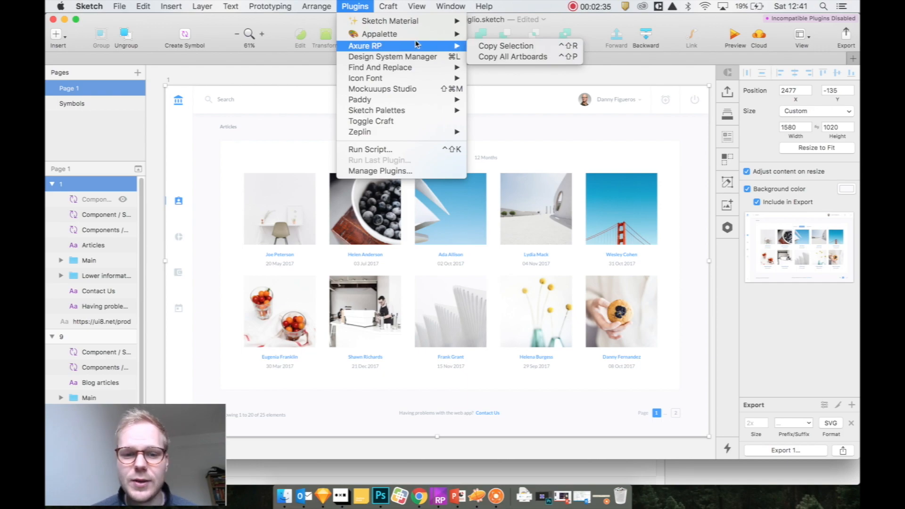
mouse_move(438, 49)
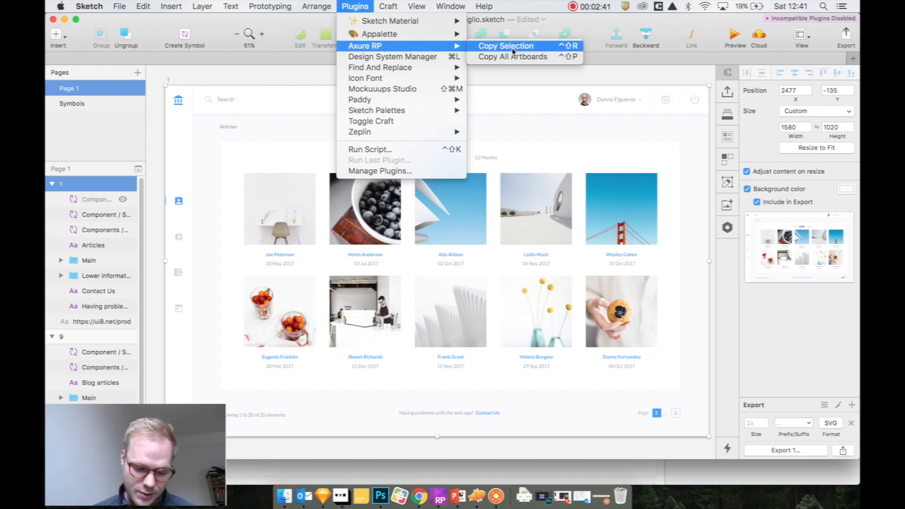
left_click(506, 46)
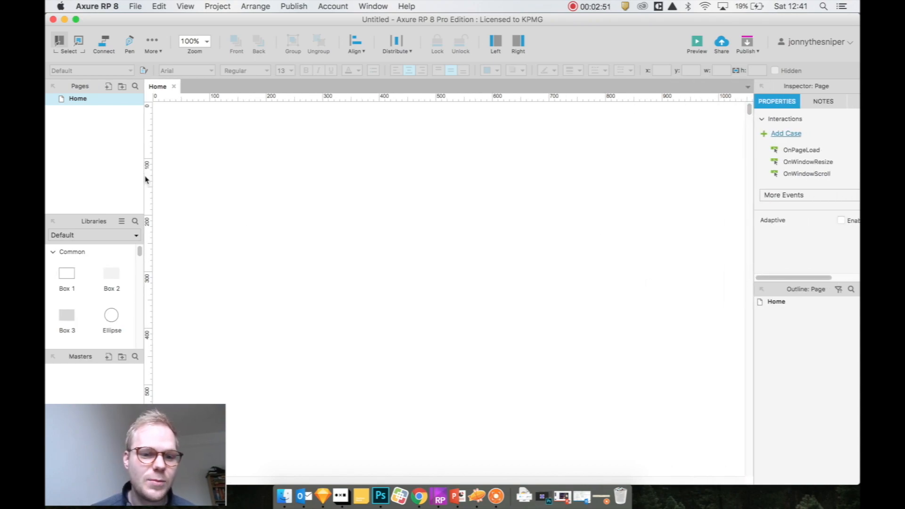
Paste the dashboard onto Home as editable layers, deselect it and view the layout at 50% zoom.
left_click(158, 6)
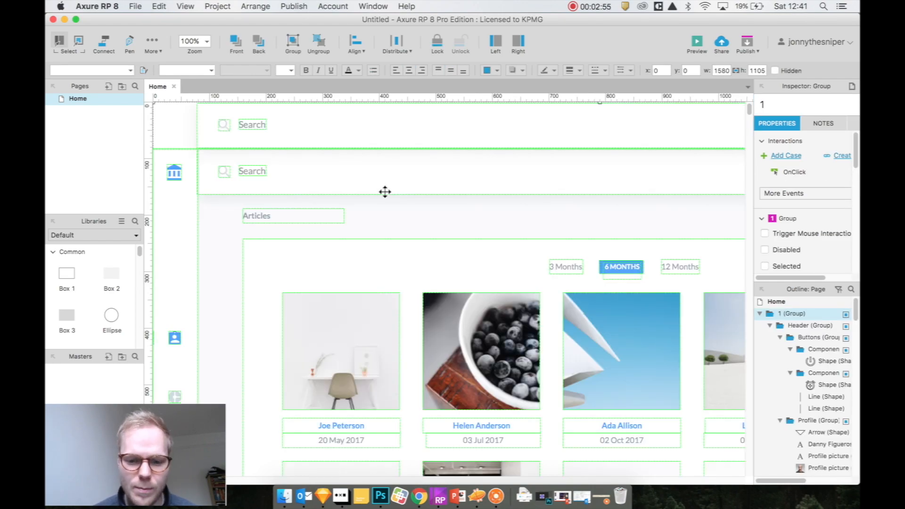
left_click(192, 41)
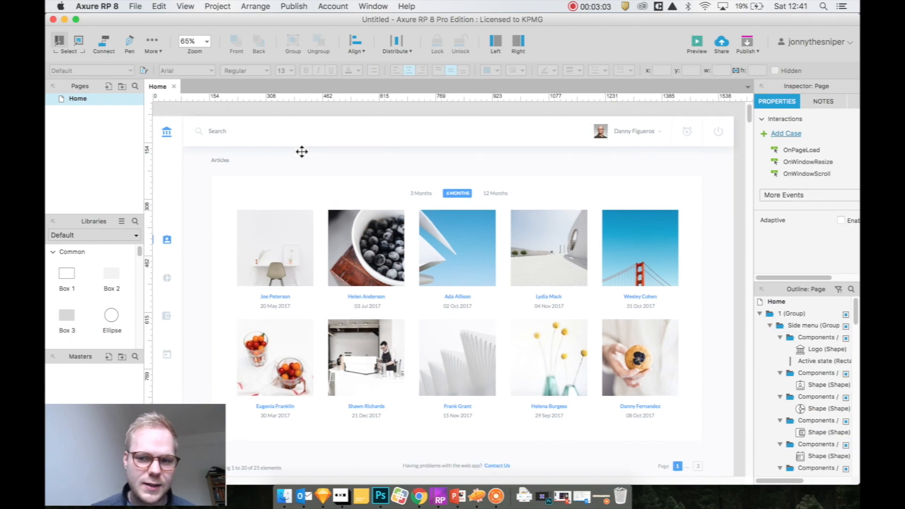
left_click(192, 40)
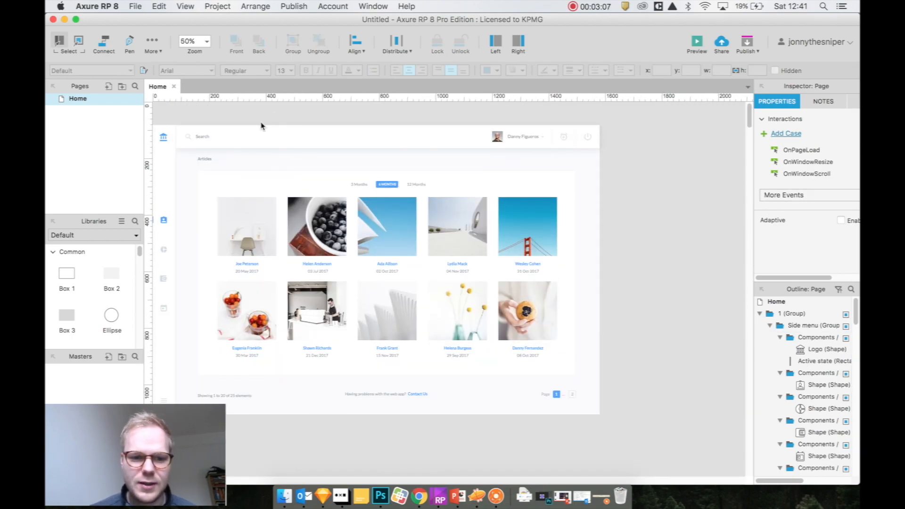
left_click(201, 136)
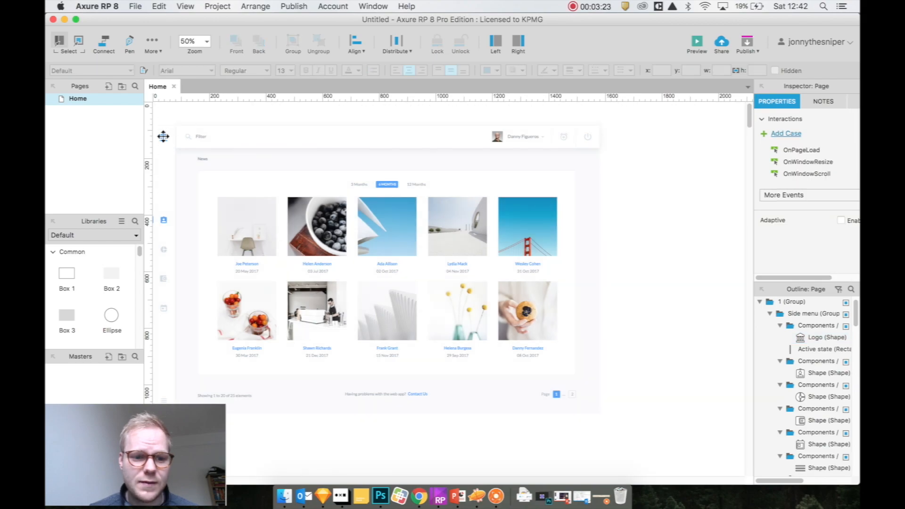
left_click(827, 338)
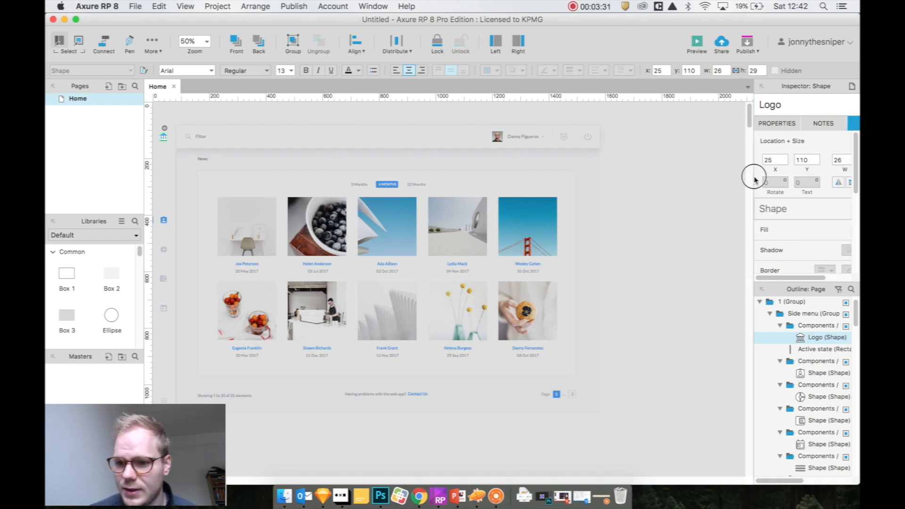
left_click(837, 123)
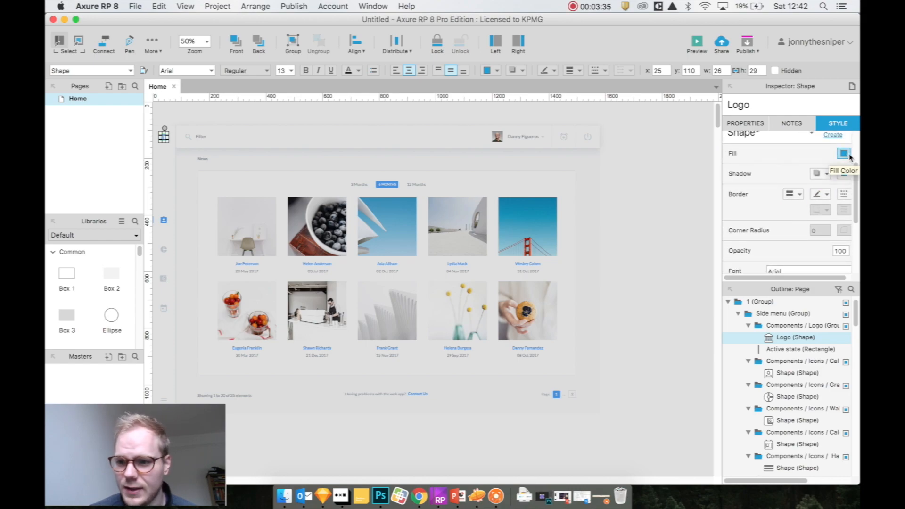
left_click(843, 153)
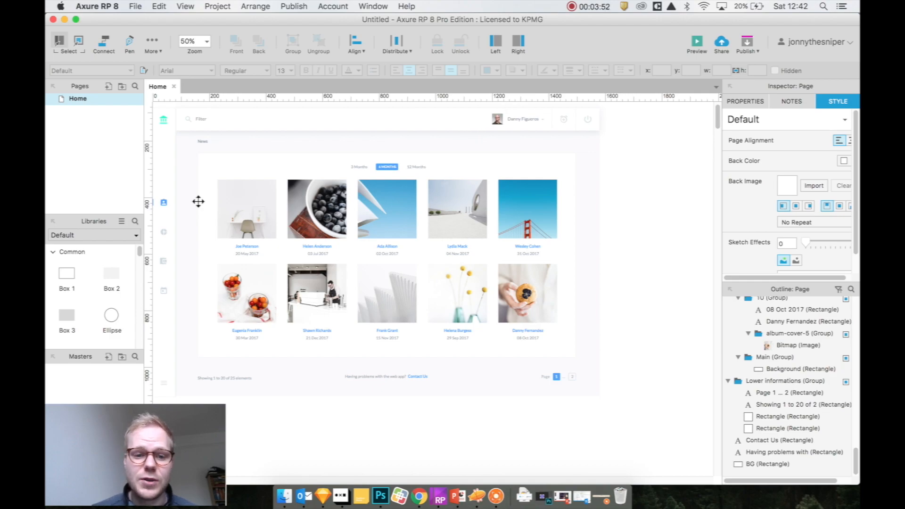
Duplicate the Home page as a new page named 2nd.
right_click(77, 98)
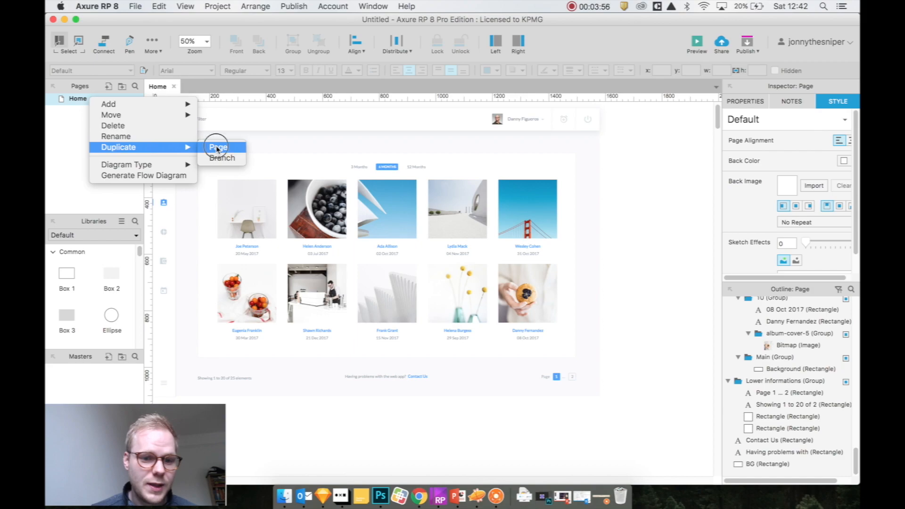
left_click(217, 147)
type("2nd")
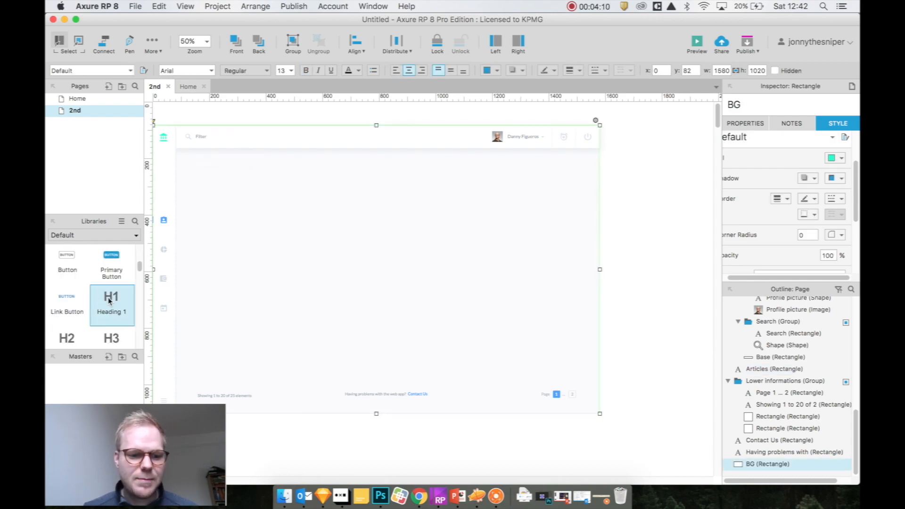
Place a Heading 1 reading 404 in the centre of the 2nd page.
left_click_drag(112, 303, 376, 236)
type("404")
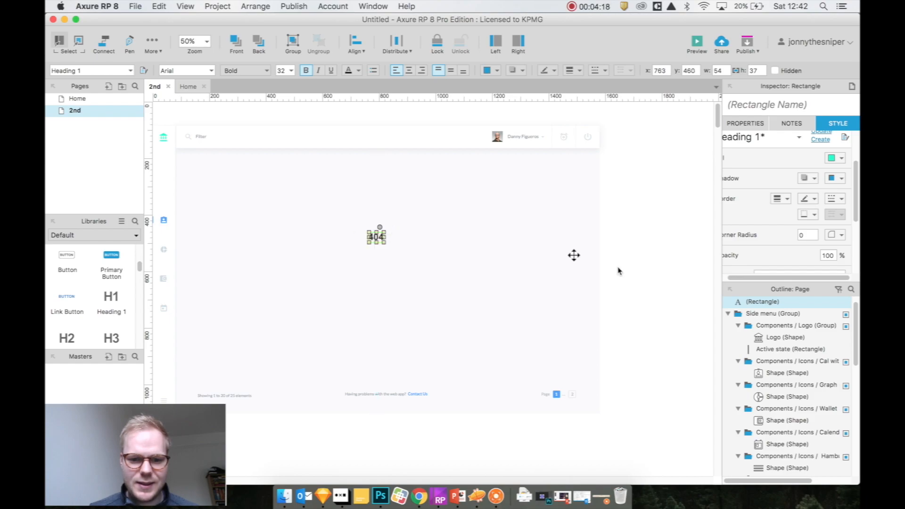
left_click(77, 98)
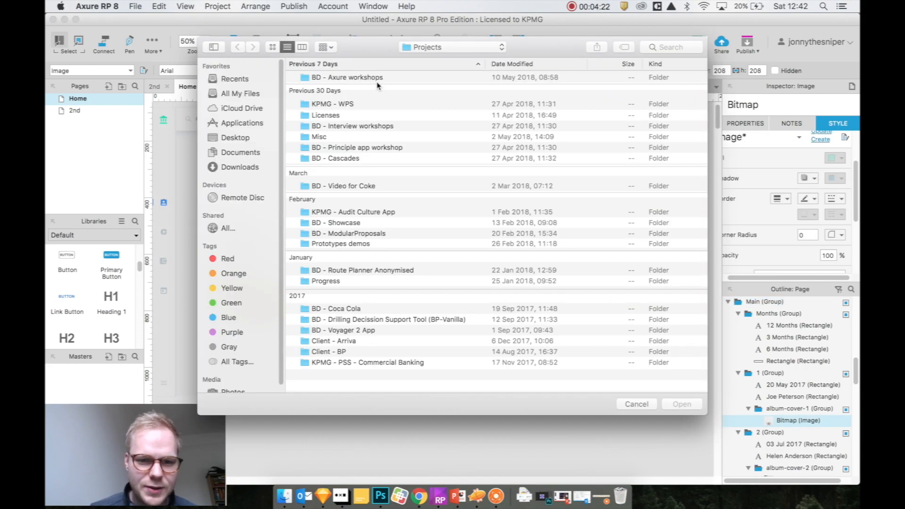
Give the Joe Peterson card group an OnClick case opening the 2nd page in the current window.
left_click(635, 404)
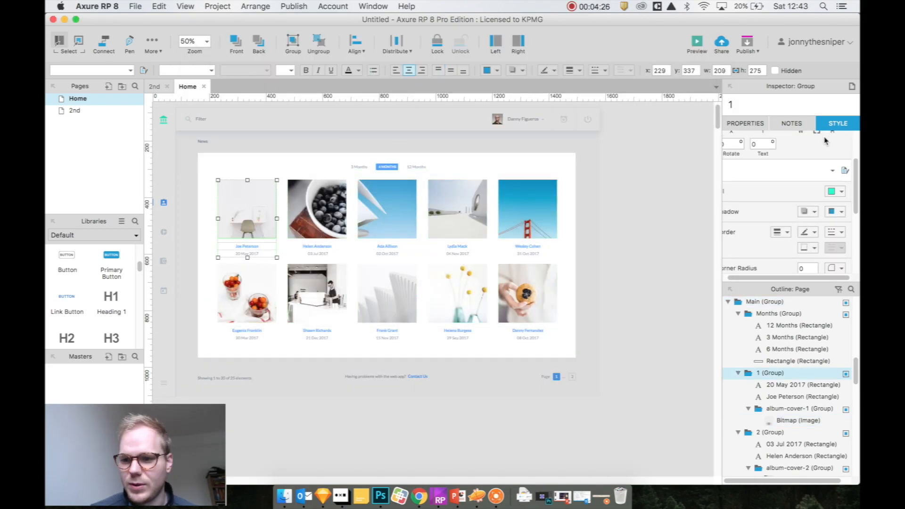
left_click(745, 123)
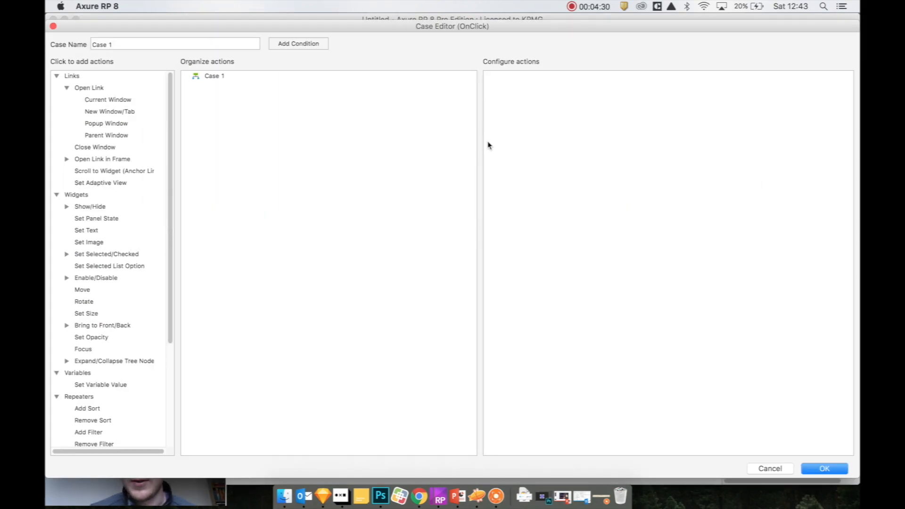
left_click(108, 99)
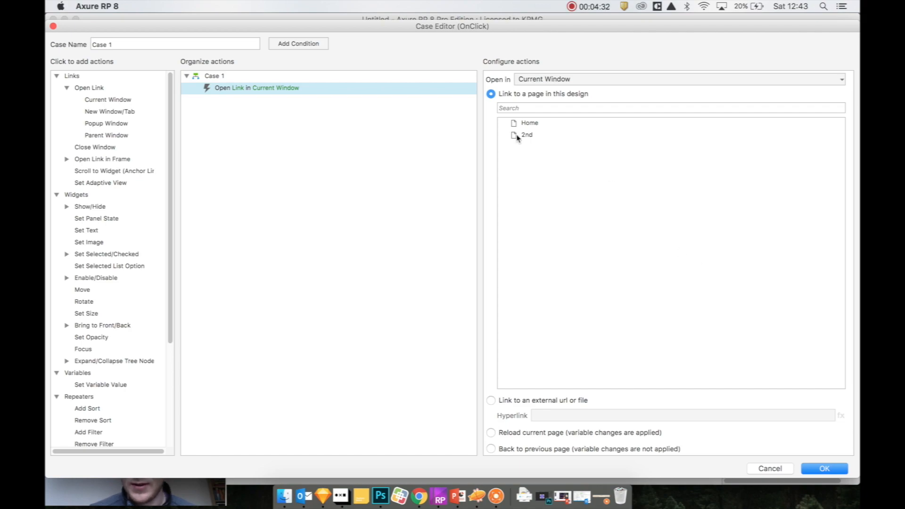
left_click(824, 468)
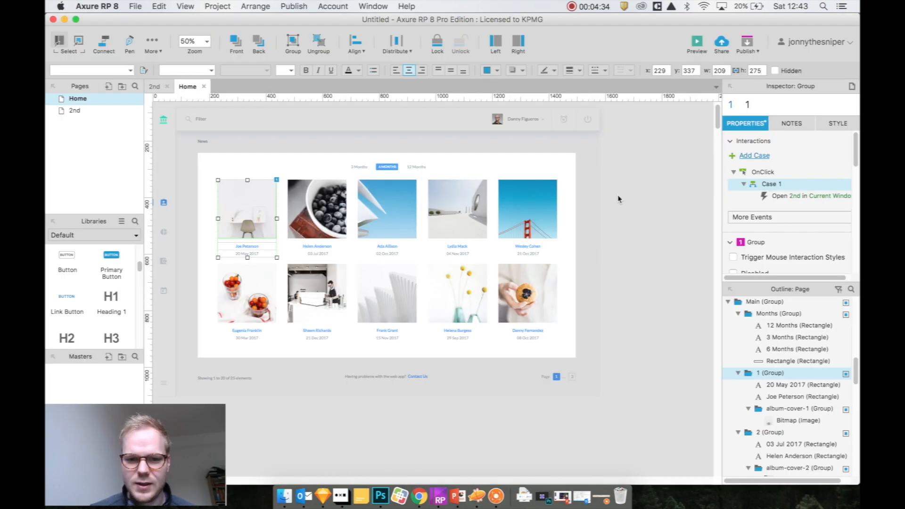
Preview the prototype's Home page in Chrome and scroll to the News photo grid.
left_click(696, 41)
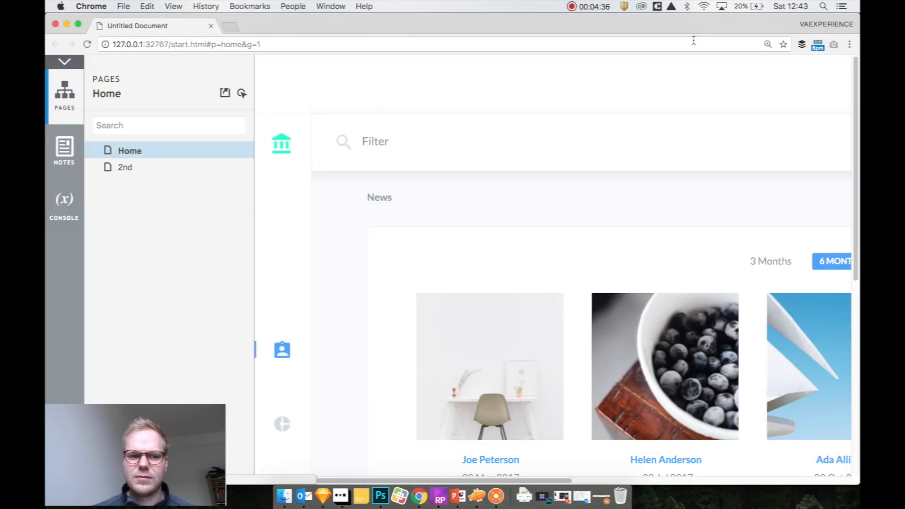
scroll("down", 3)
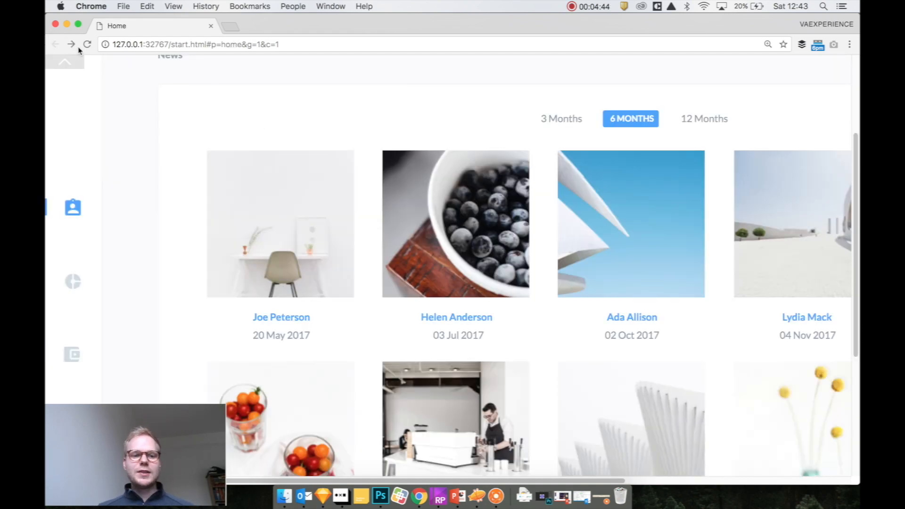
left_click(440, 495)
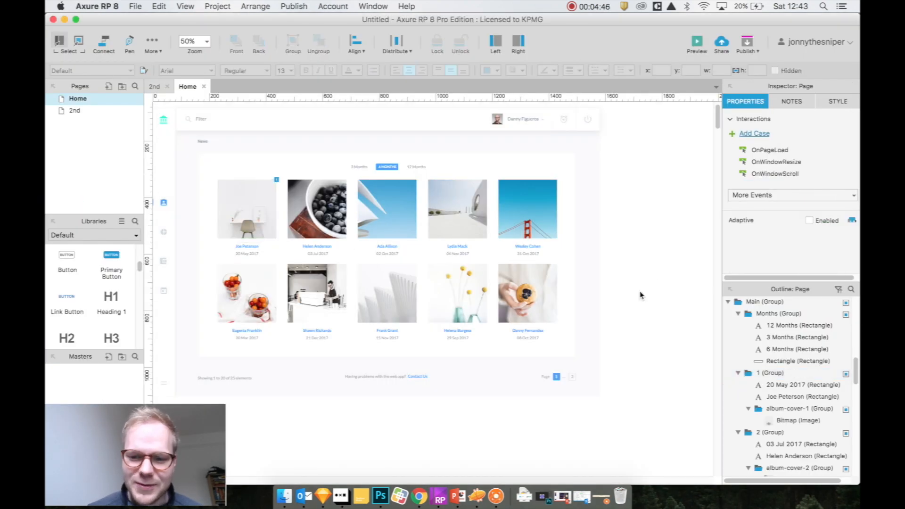
mouse_move(654, 271)
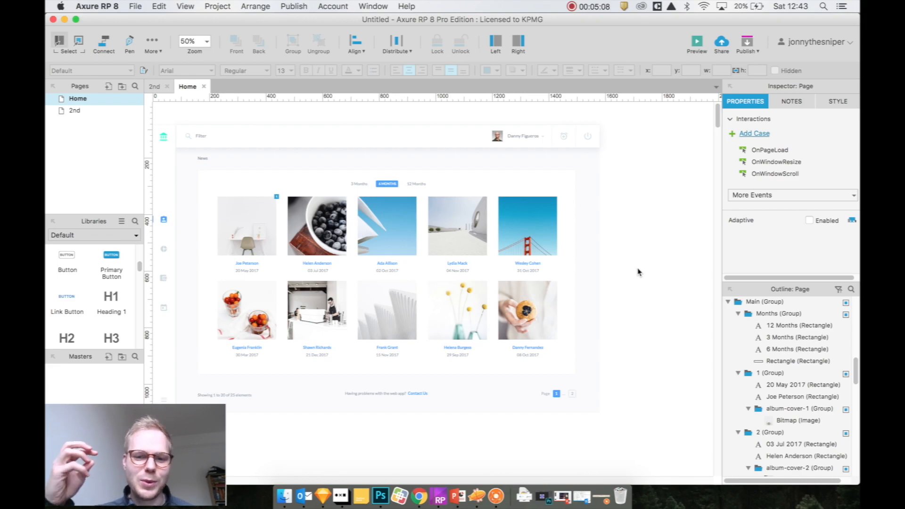
mouse_move(634, 144)
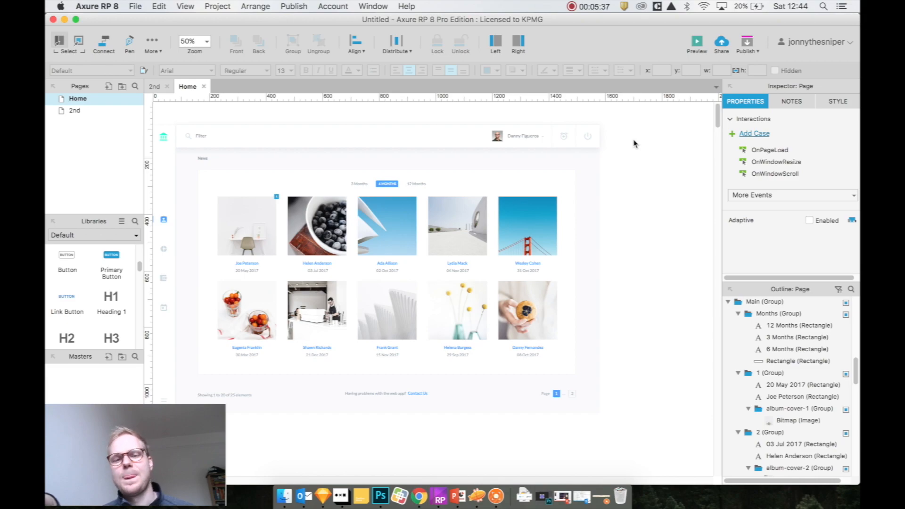